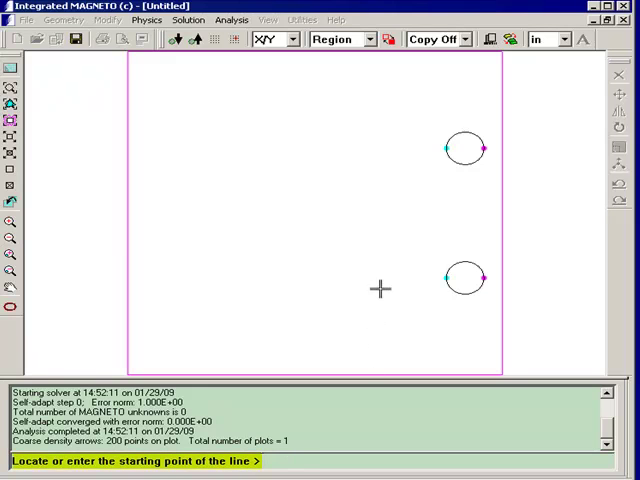
pyautogui.moveTo(373, 278)
pyautogui.write('0')
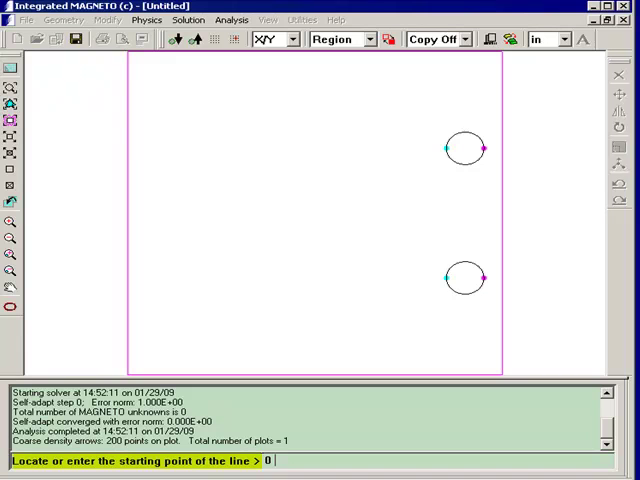
# Draw the vertical line from (0, 10) to (0, -10) between the coils
pyautogui.write('10')
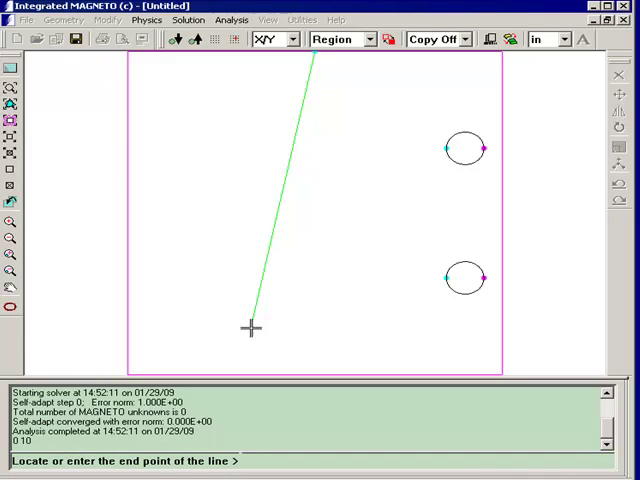
pyautogui.moveTo(158, 338)
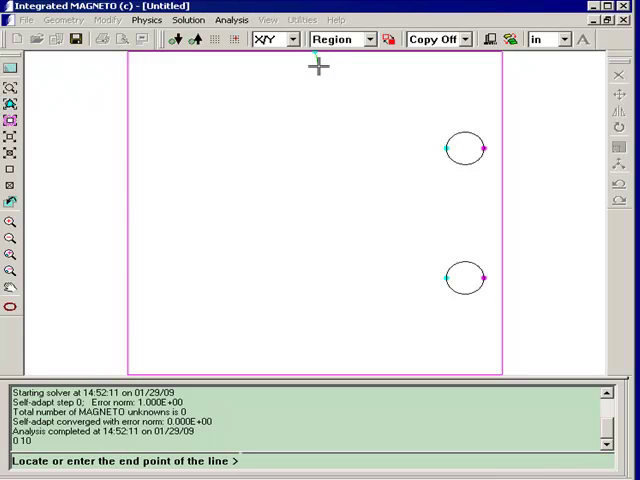
pyautogui.click(307, 285)
pyautogui.write('0')
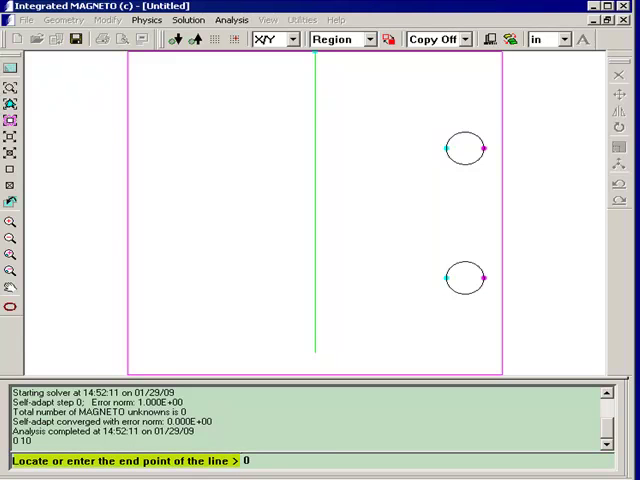
pyautogui.write('-10')
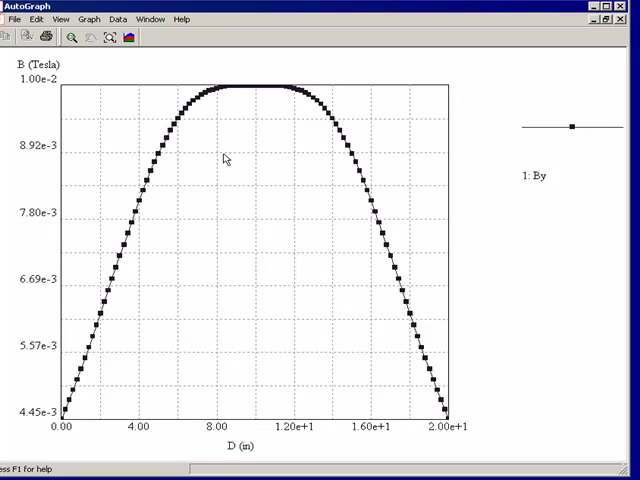
pyautogui.moveTo(255, 118)
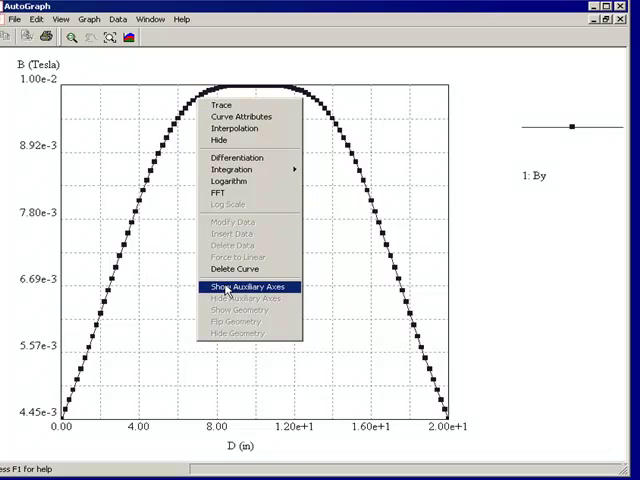
# Add auxiliary X, Y and Z coordinate axes beneath the By curve's distance axis
pyautogui.click(246, 287)
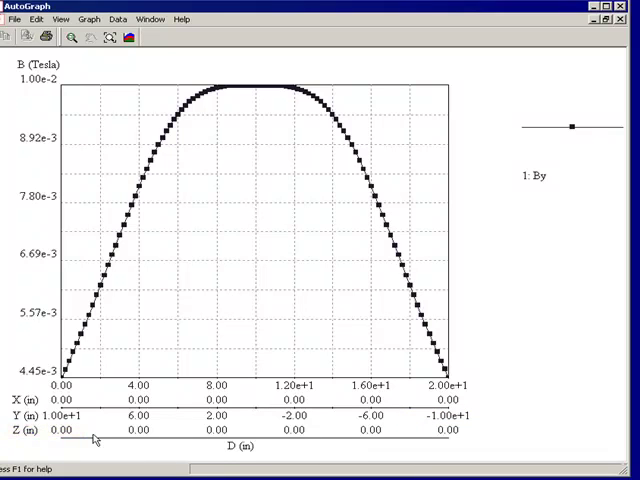
pyautogui.moveTo(248, 139)
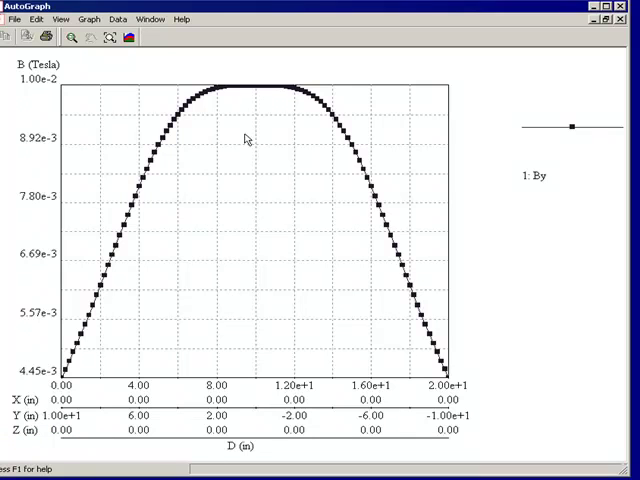
pyautogui.moveTo(280, 88)
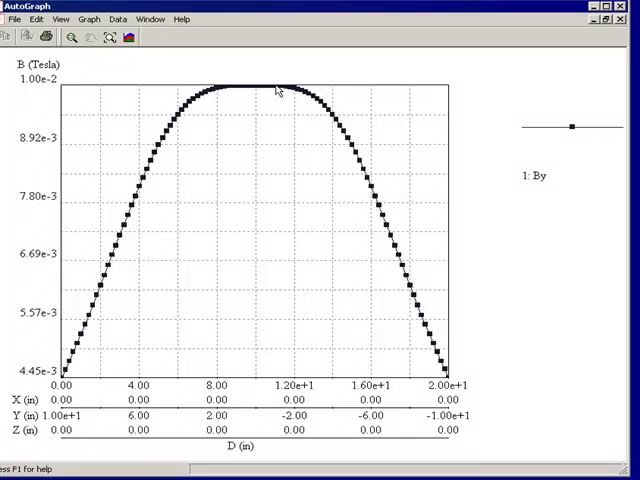
pyautogui.moveTo(262, 88)
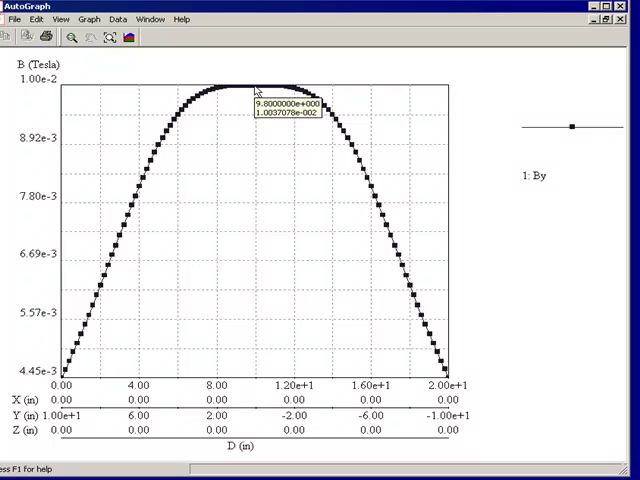
pyautogui.moveTo(208, 103)
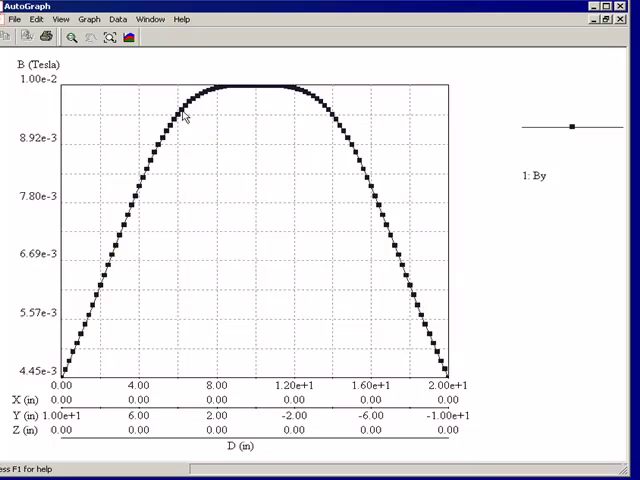
pyautogui.moveTo(170, 133)
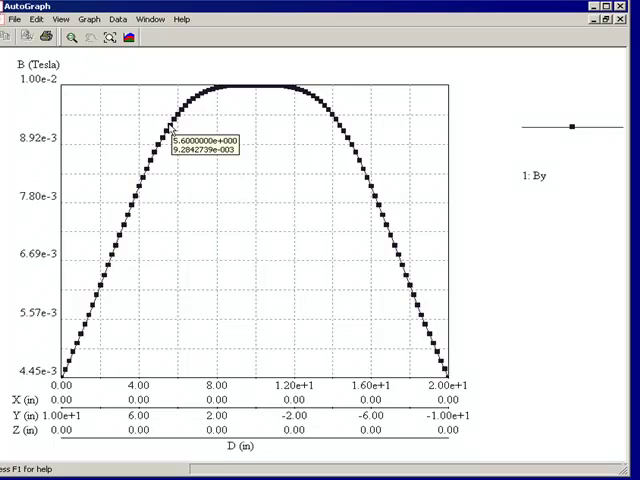
# Plot the derivative dB/dD of the By curve along the line
pyautogui.rightClick(175, 135)
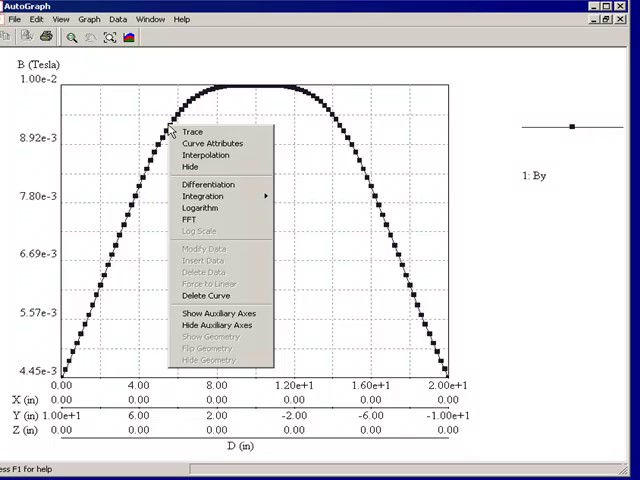
pyautogui.moveTo(195, 167)
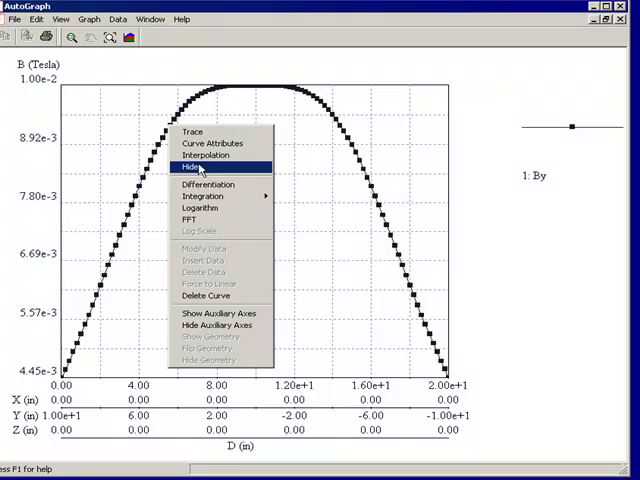
pyautogui.moveTo(205, 185)
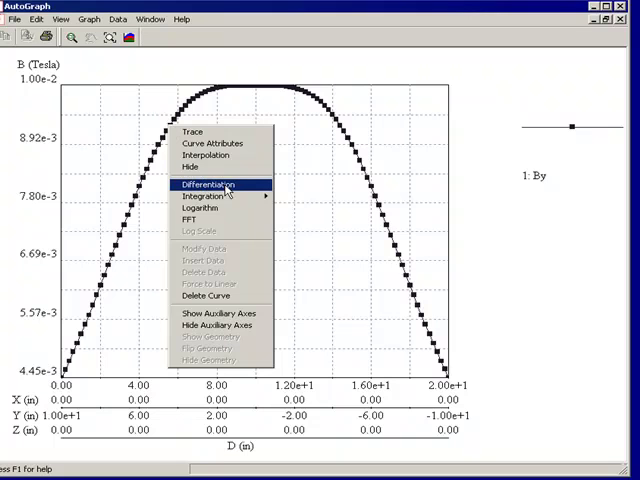
pyautogui.click(206, 184)
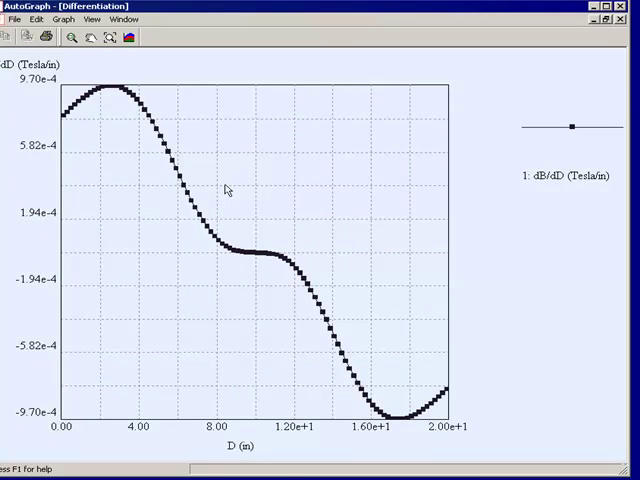
pyautogui.moveTo(258, 261)
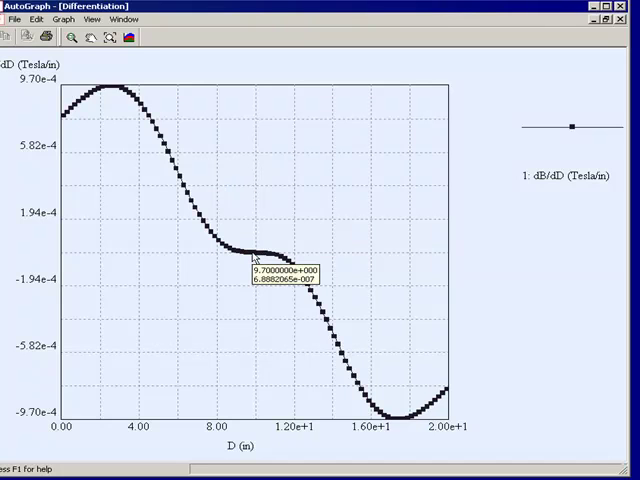
pyautogui.moveTo(251, 254)
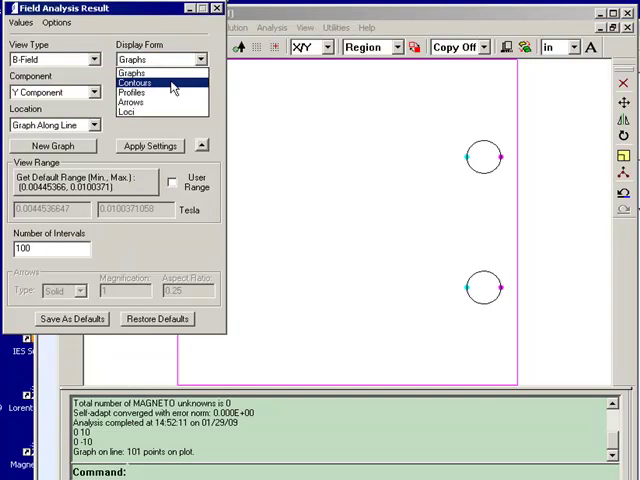
# Plot By as 30 contours with Very Fine grid density as a new plot
pyautogui.click(135, 82)
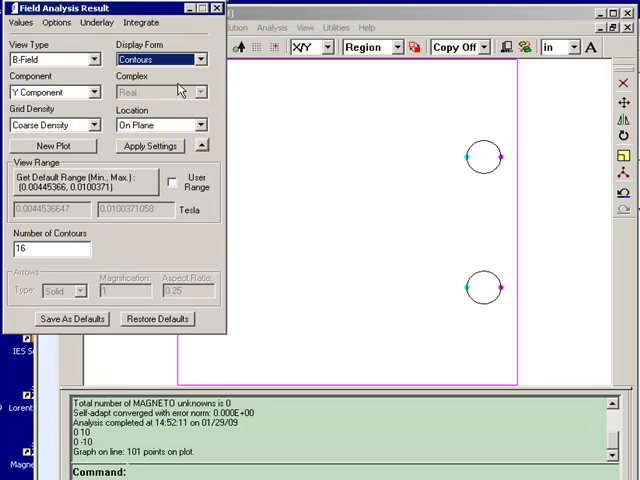
pyautogui.click(94, 124)
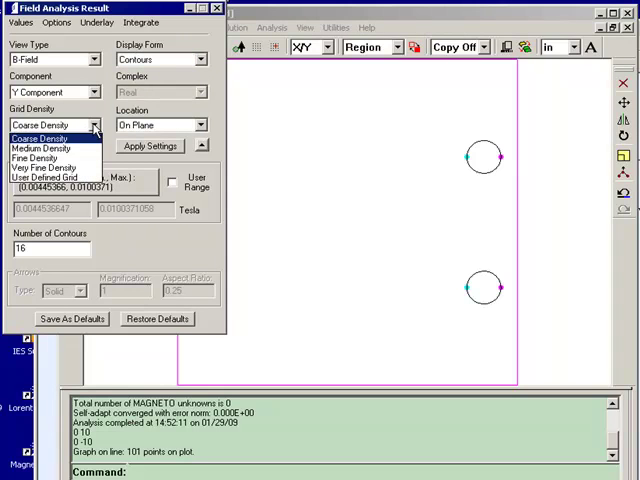
pyautogui.click(44, 166)
pyautogui.write('30')
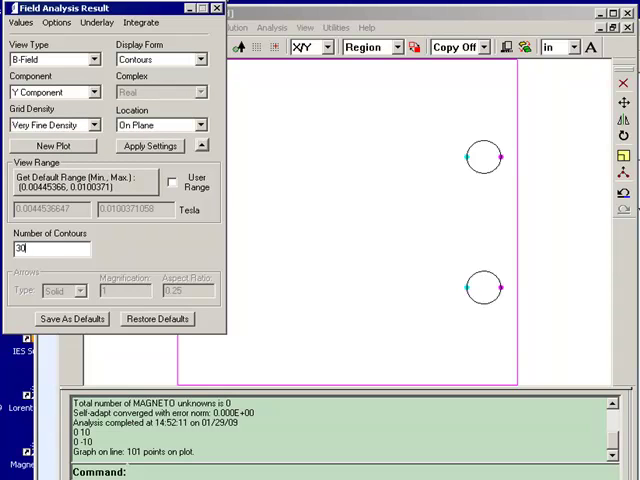
pyautogui.click(52, 147)
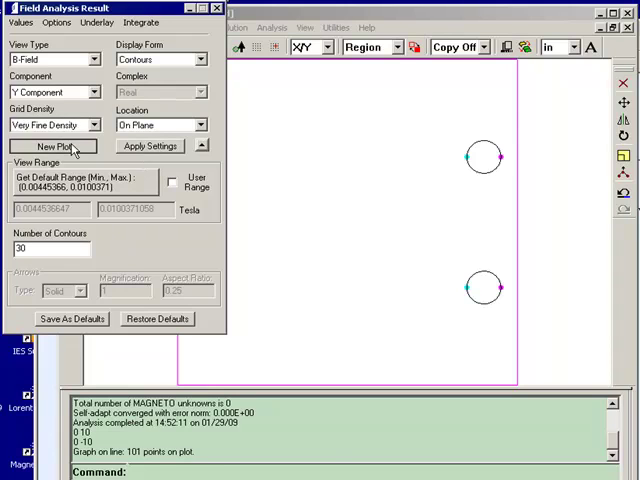
pyautogui.click(52, 146)
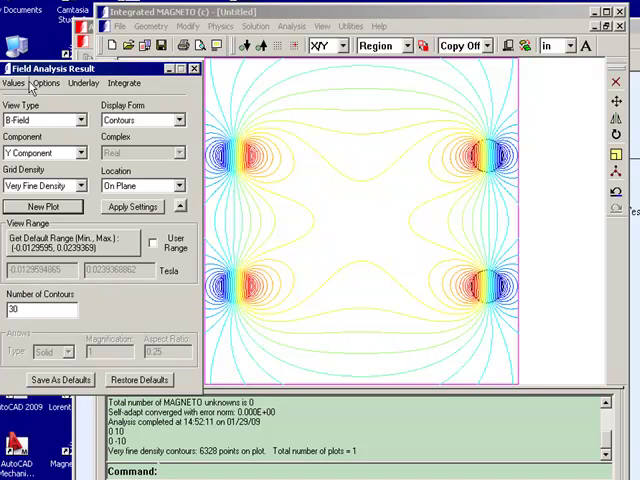
# Make the By contours solid, redraw over the default range, then enable a user range
pyautogui.click(45, 83)
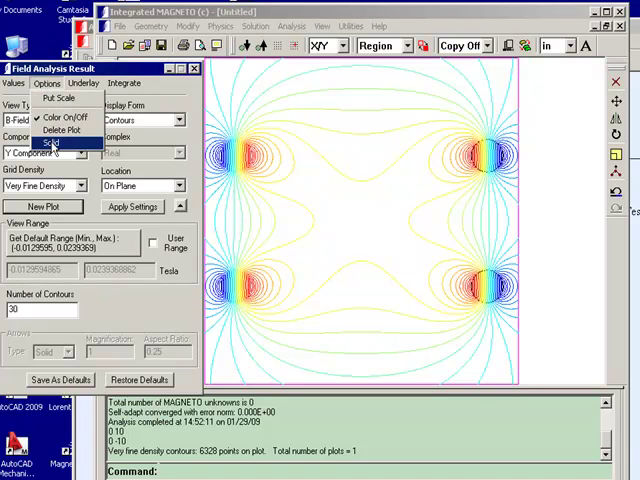
pyautogui.click(50, 145)
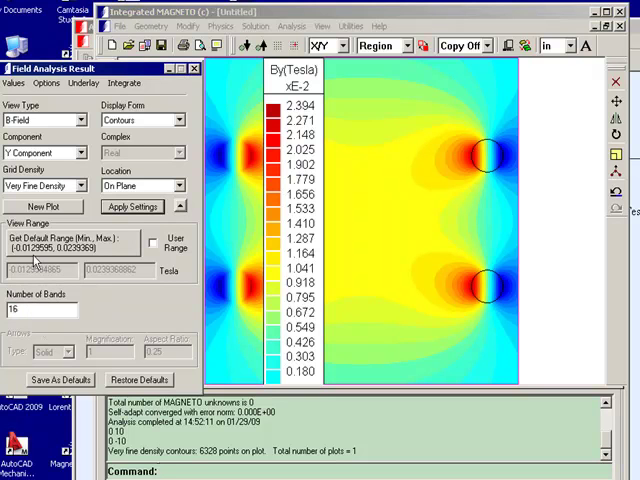
pyautogui.click(133, 207)
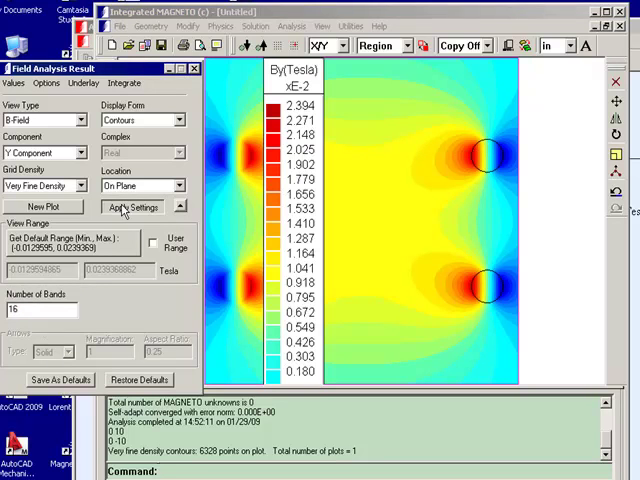
pyautogui.click(131, 207)
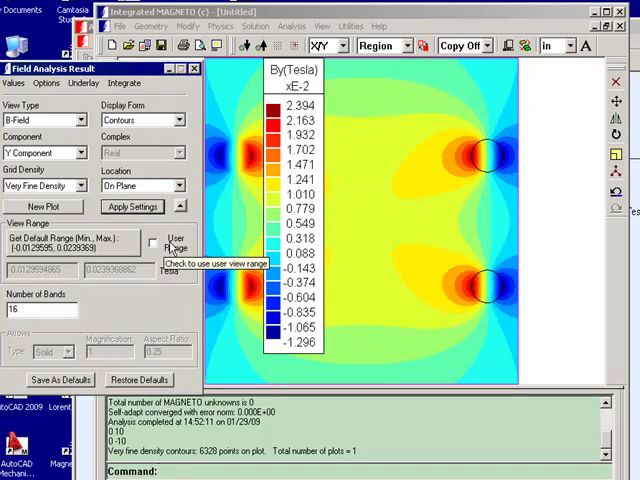
pyautogui.moveTo(417, 333)
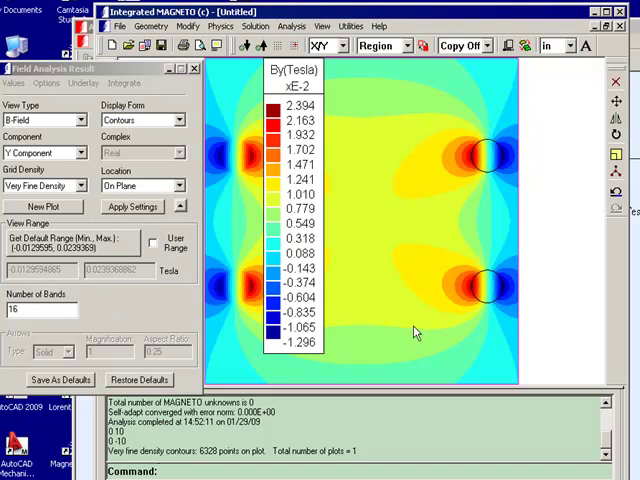
pyautogui.moveTo(470, 168)
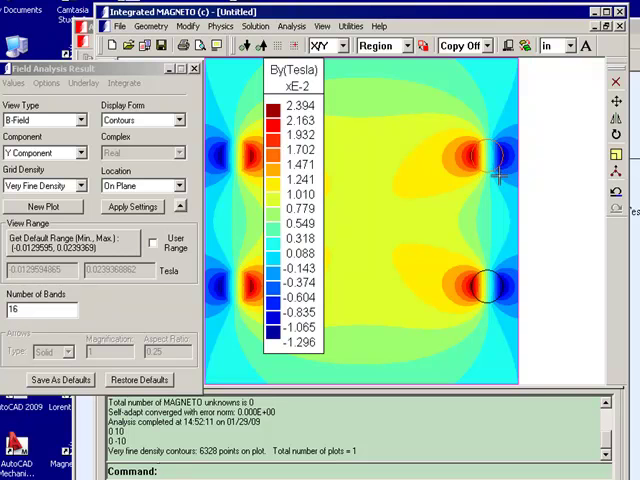
pyautogui.moveTo(505, 167)
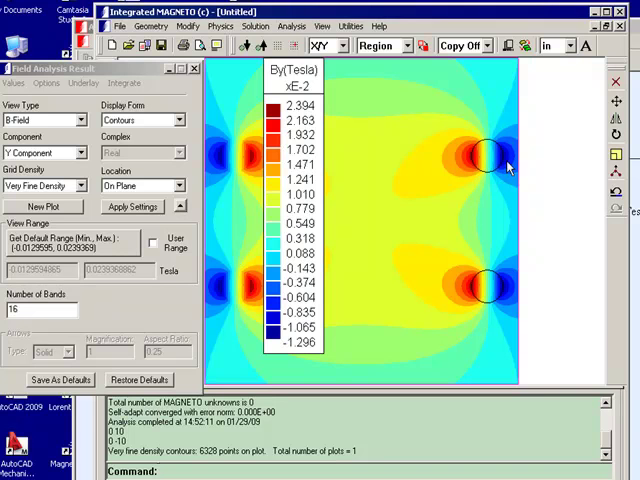
pyautogui.moveTo(449, 206)
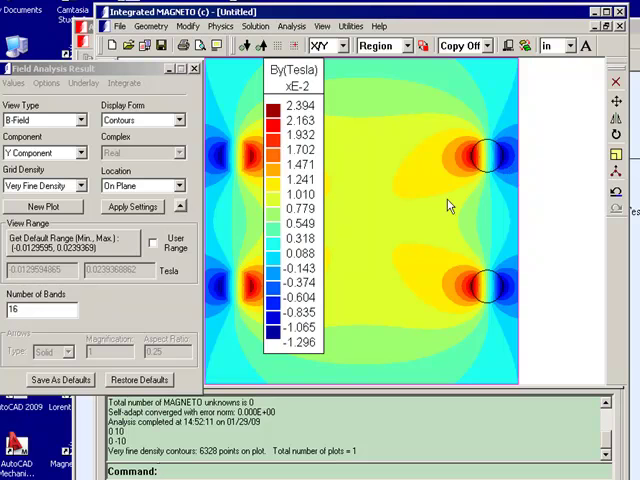
pyautogui.moveTo(446, 185)
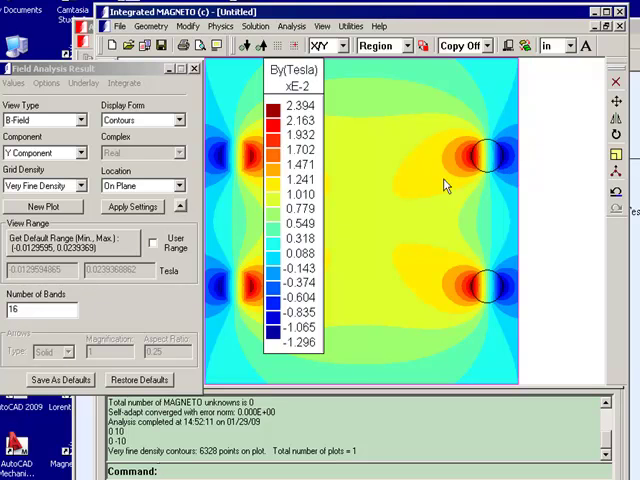
pyautogui.moveTo(188, 252)
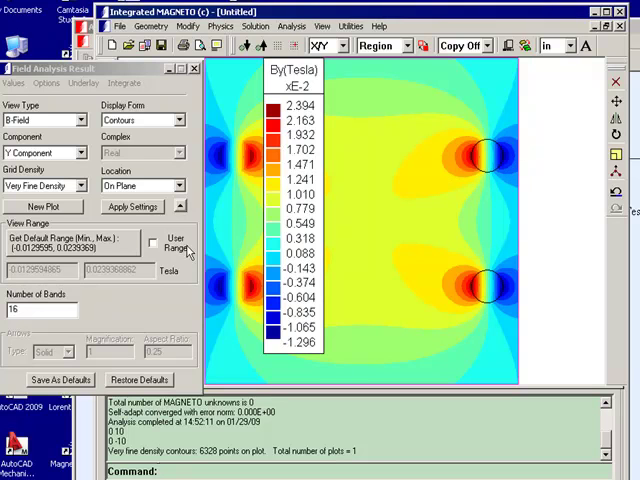
pyautogui.click(153, 242)
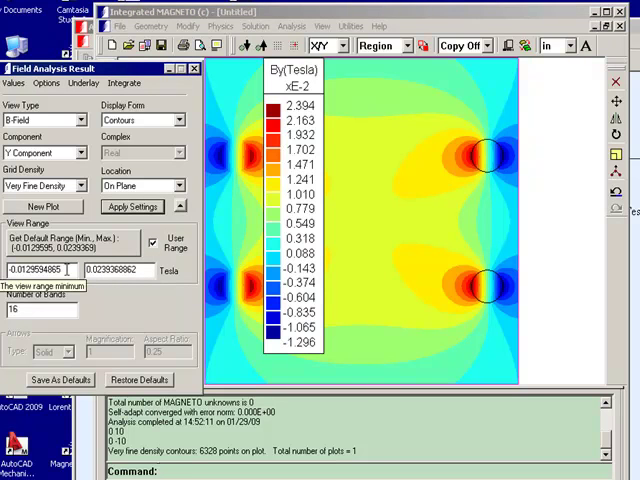
# Set the contour range minimum to 0.0095 and maximum to 0.0105 tesla
pyautogui.tripleClick(40, 270)
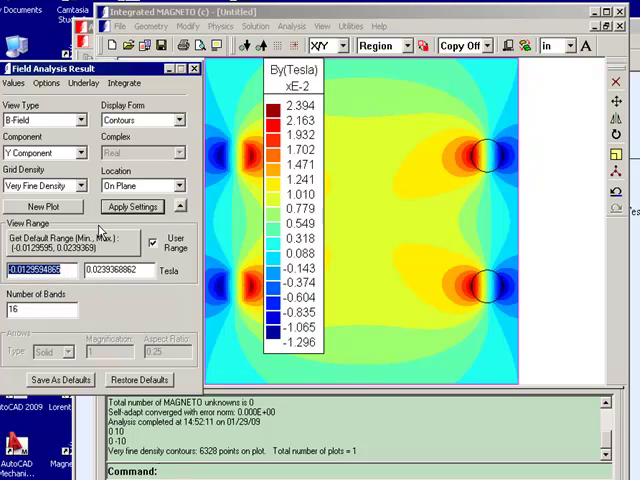
pyautogui.tripleClick(40, 270)
pyautogui.write('0.0095')
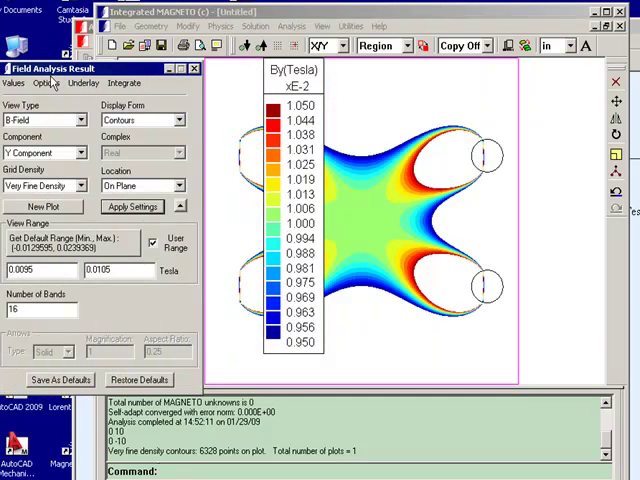
# Turn off Put Scale in the plot options to hide the colour legend
pyautogui.click(47, 83)
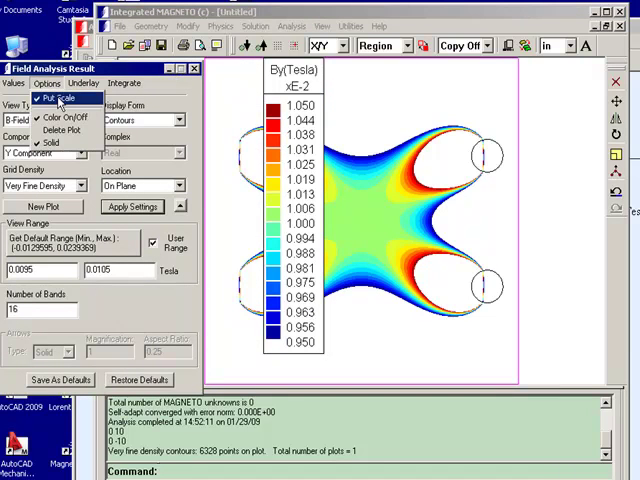
pyautogui.click(60, 99)
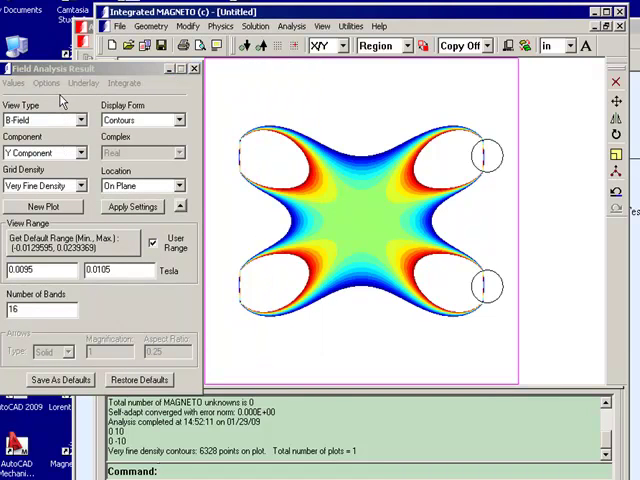
pyautogui.moveTo(330, 220)
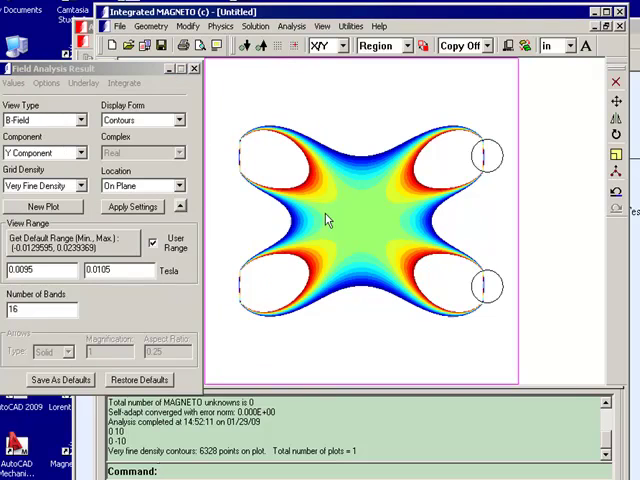
pyautogui.moveTo(362, 220)
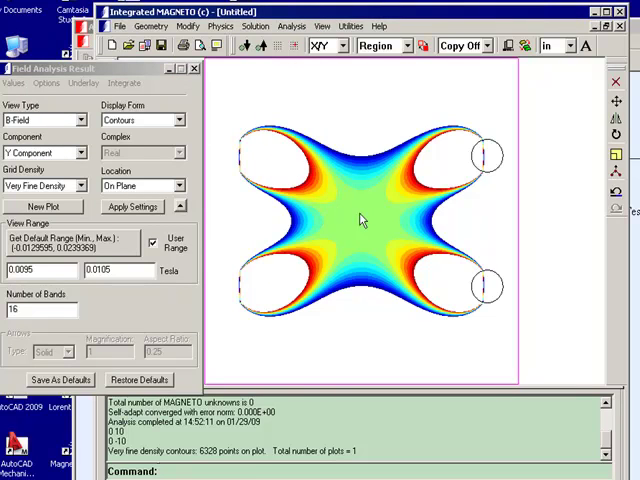
pyautogui.moveTo(336, 234)
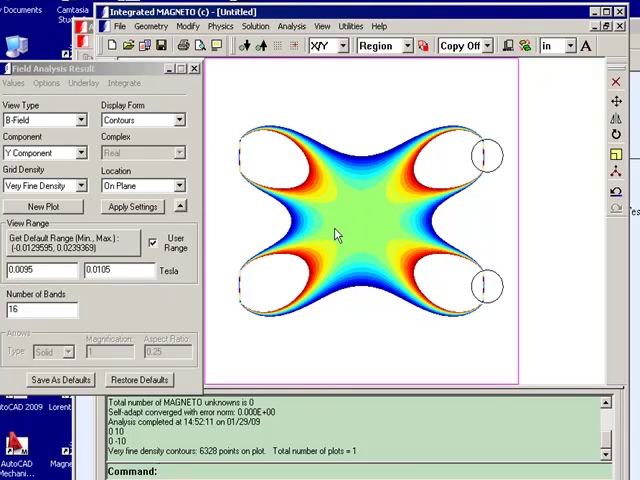
pyautogui.moveTo(362, 221)
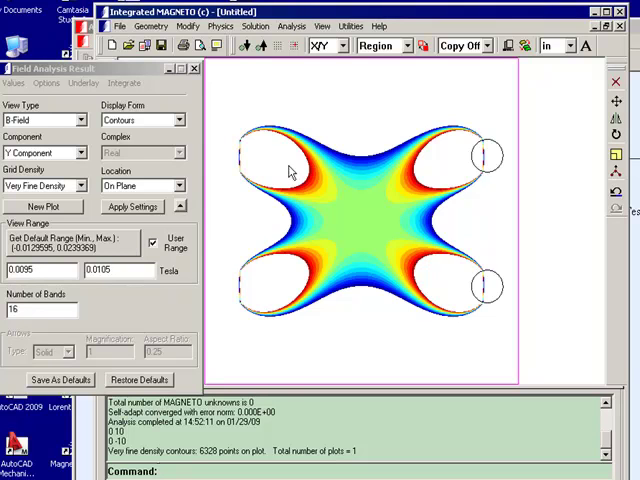
pyautogui.moveTo(450, 153)
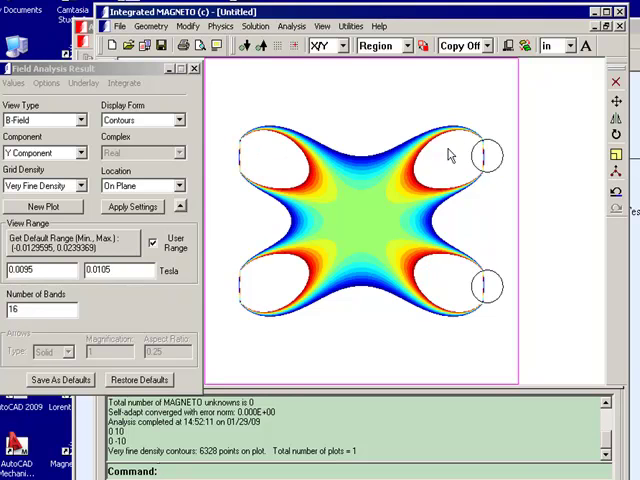
pyautogui.moveTo(410, 190)
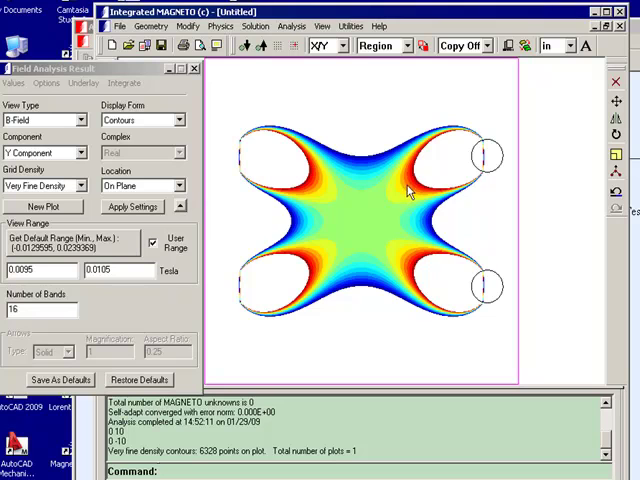
pyautogui.moveTo(438, 167)
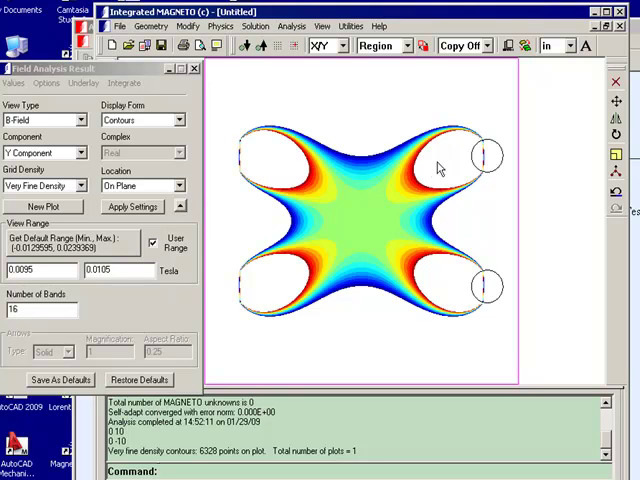
pyautogui.moveTo(427, 175)
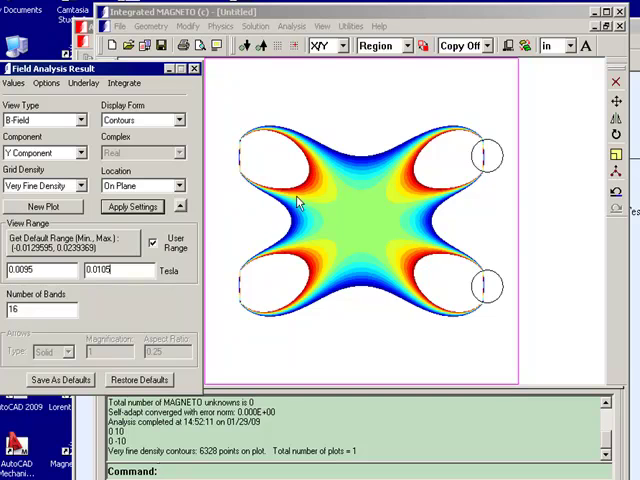
pyautogui.moveTo(400, 160)
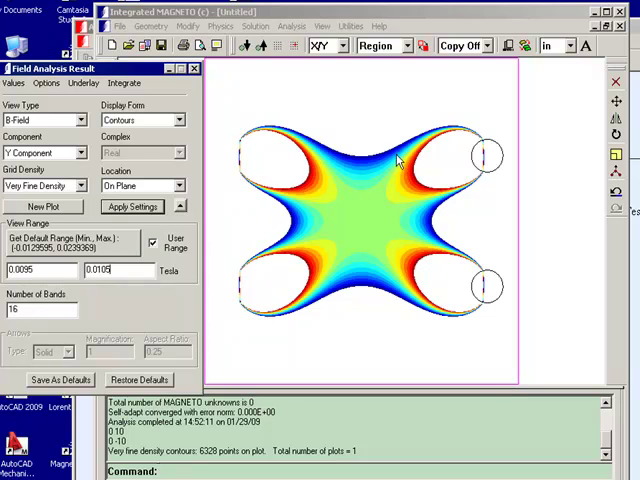
pyautogui.moveTo(350, 240)
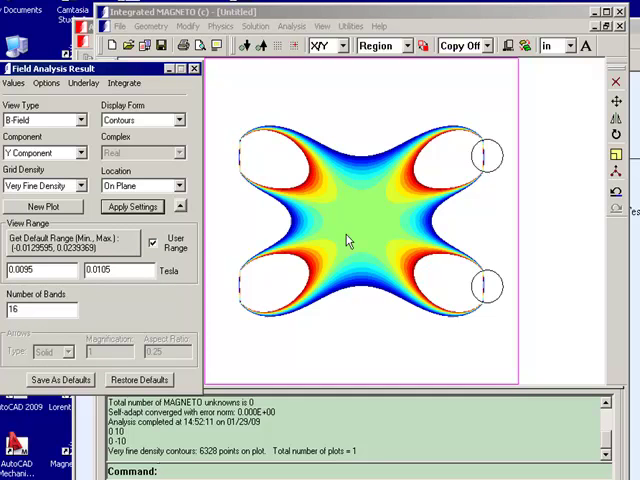
pyautogui.moveTo(216, 267)
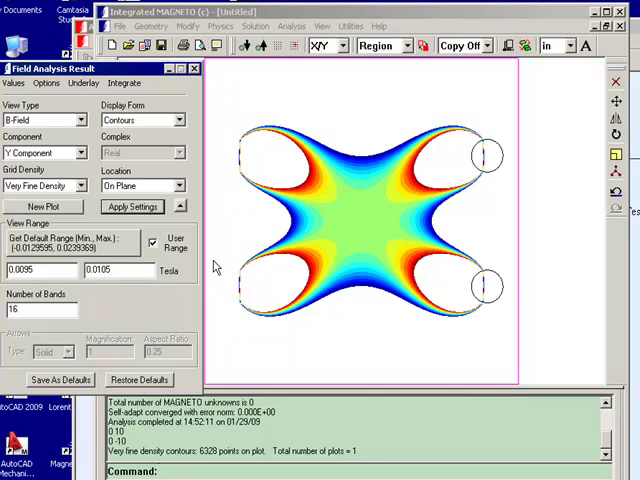